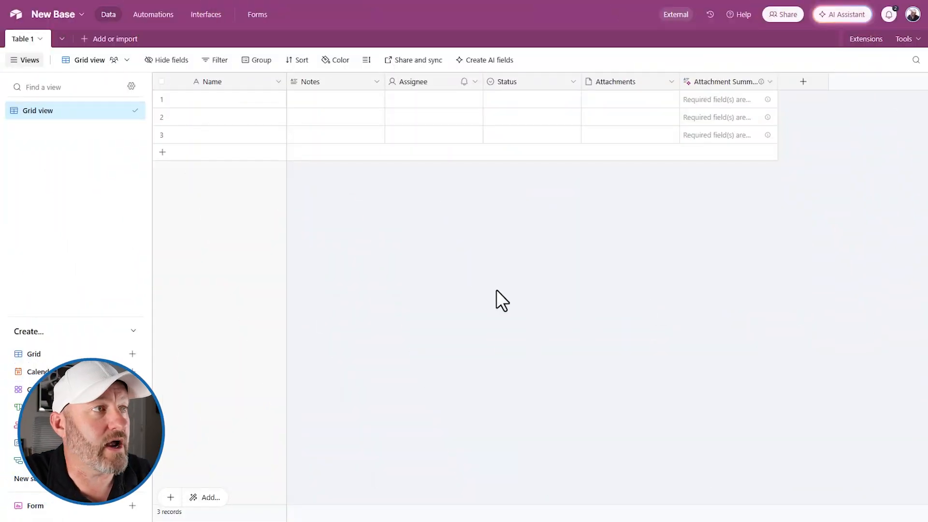
mouse_move(567, 339)
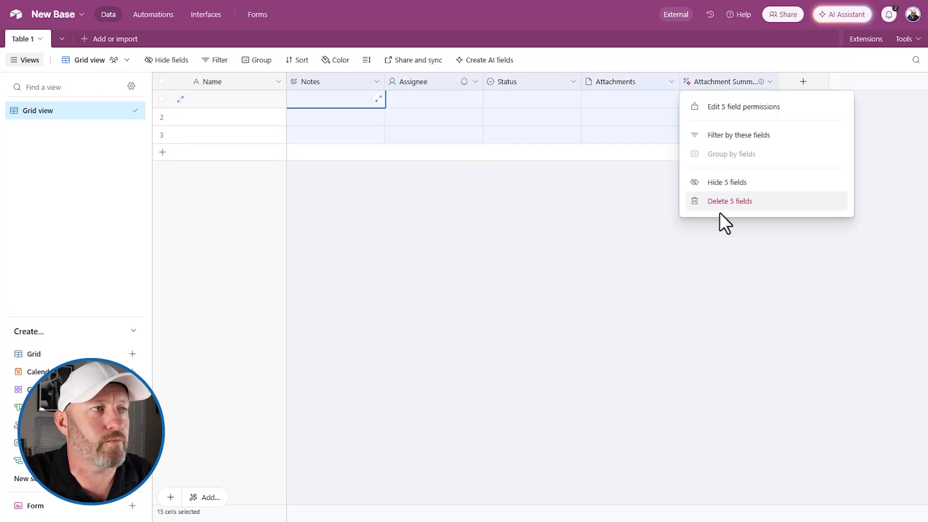
- Delete the five default fields so only the Name field remains in Tasks
left_click(729, 201)
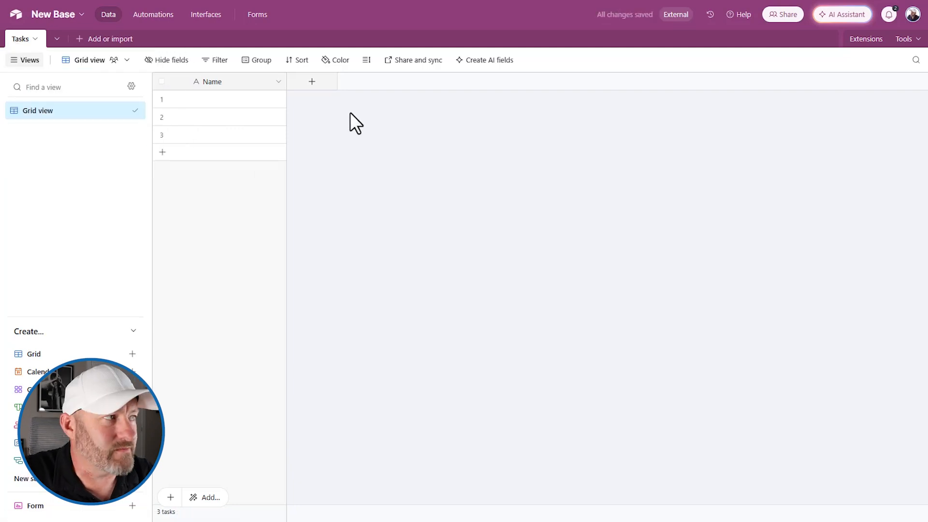
- Add a Due Date date field and an Assigned to user field beside Name
left_click(312, 81)
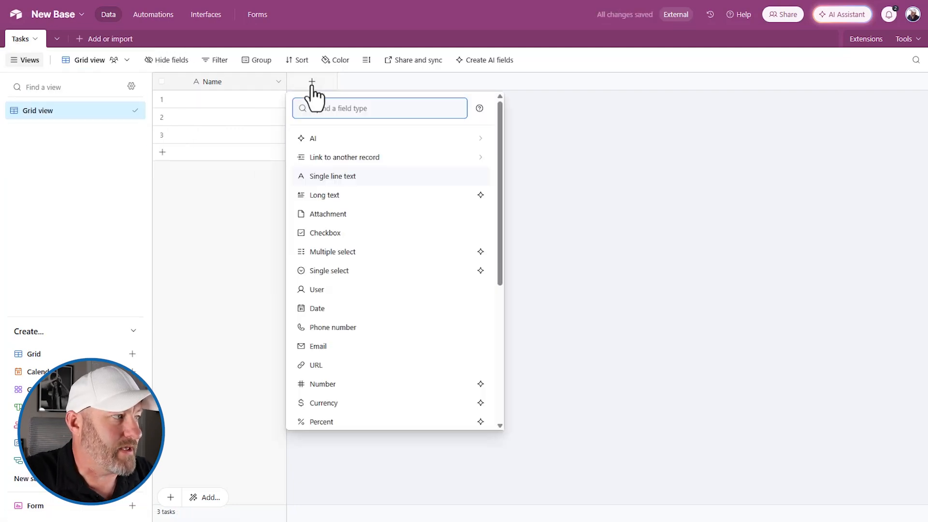
type("d")
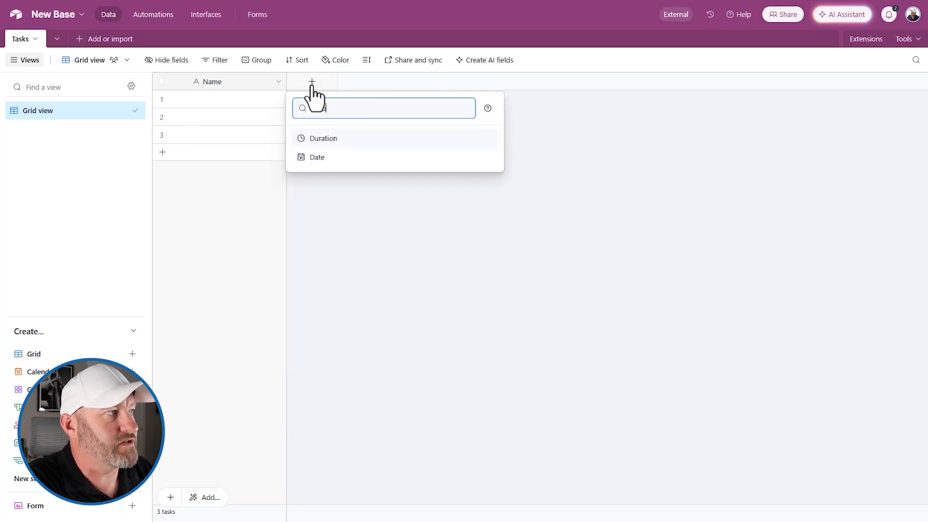
left_click(316, 157)
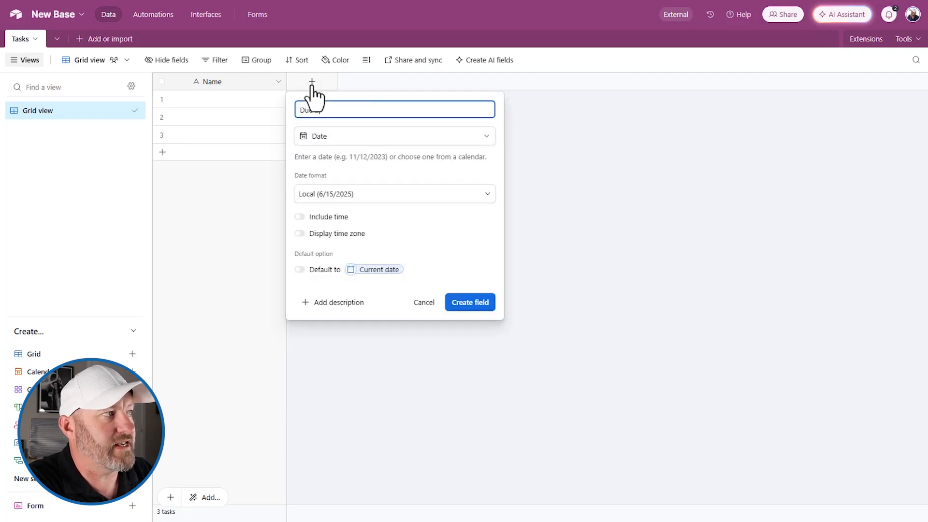
left_click(470, 302)
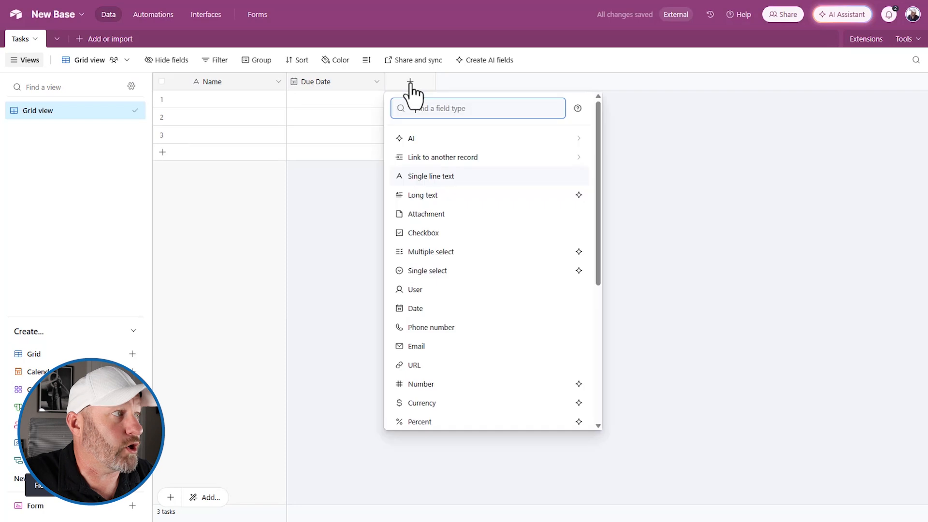
type("usi")
type("Ass")
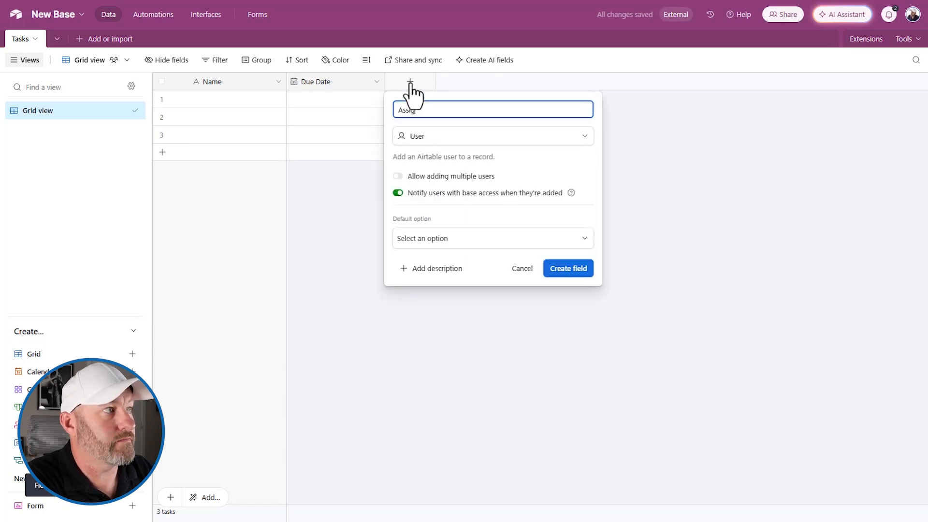
left_click(567, 269)
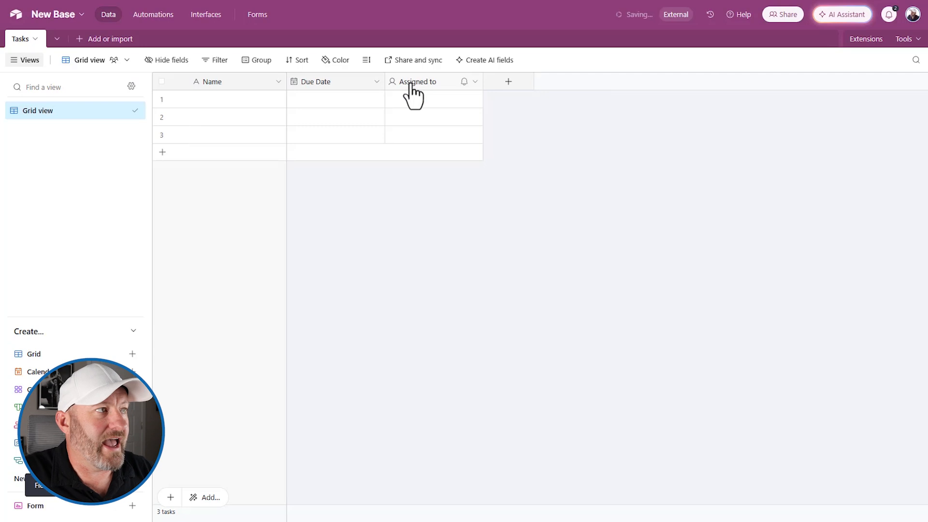
left_click(507, 81)
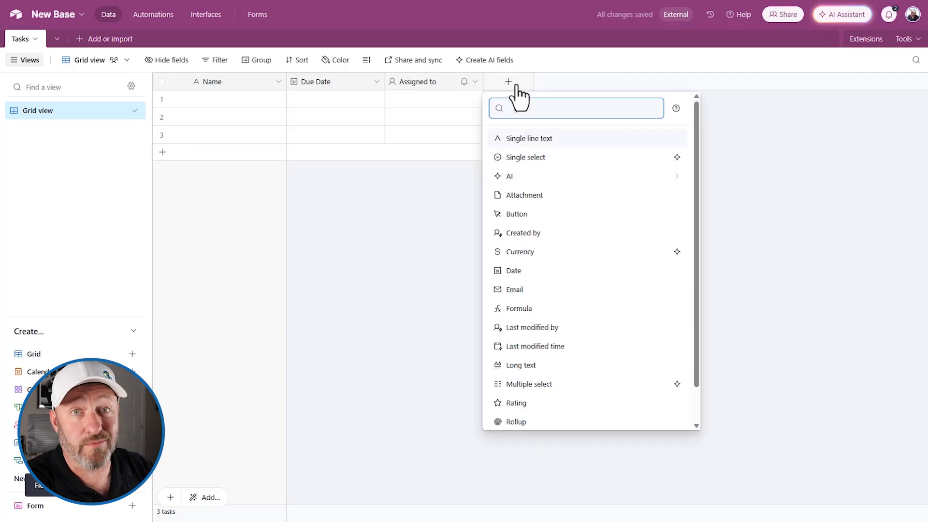
- Configure a Status single select with options In progress, Overdue and Complete
left_click(524, 157)
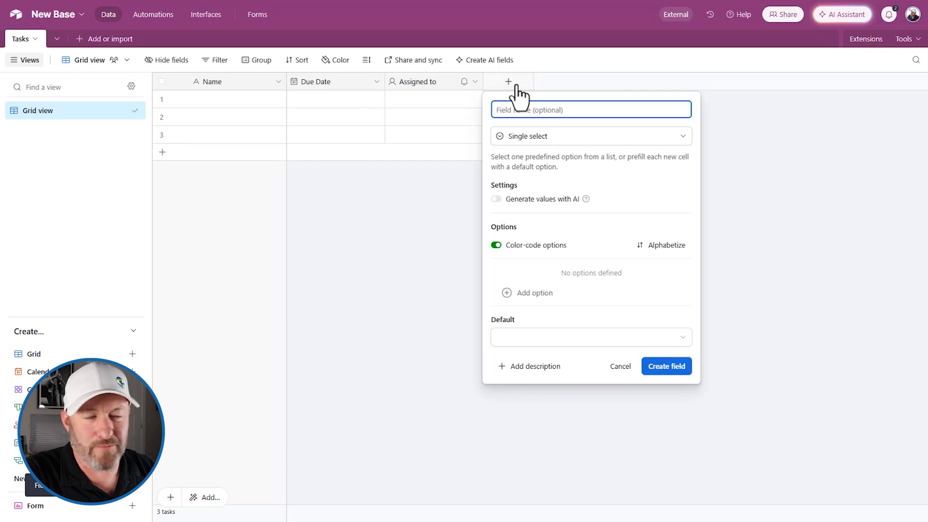
type("Status")
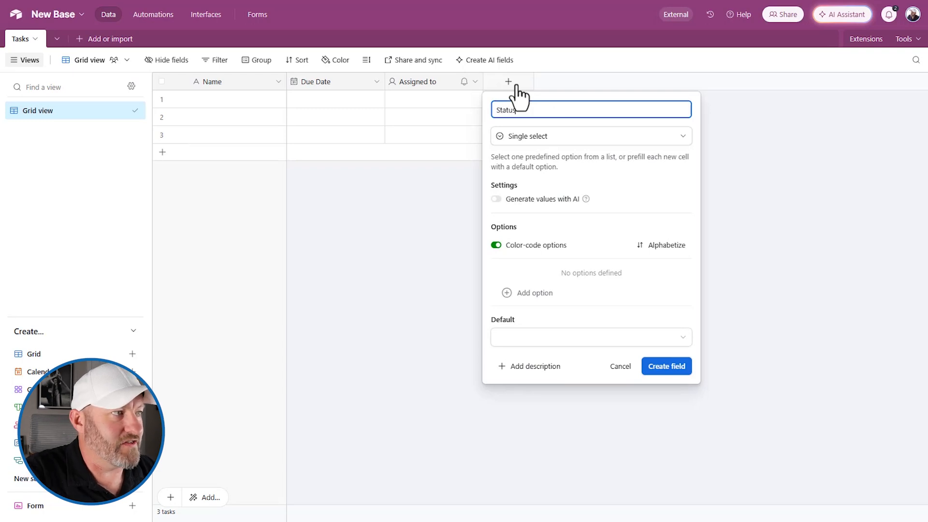
left_click(590, 336)
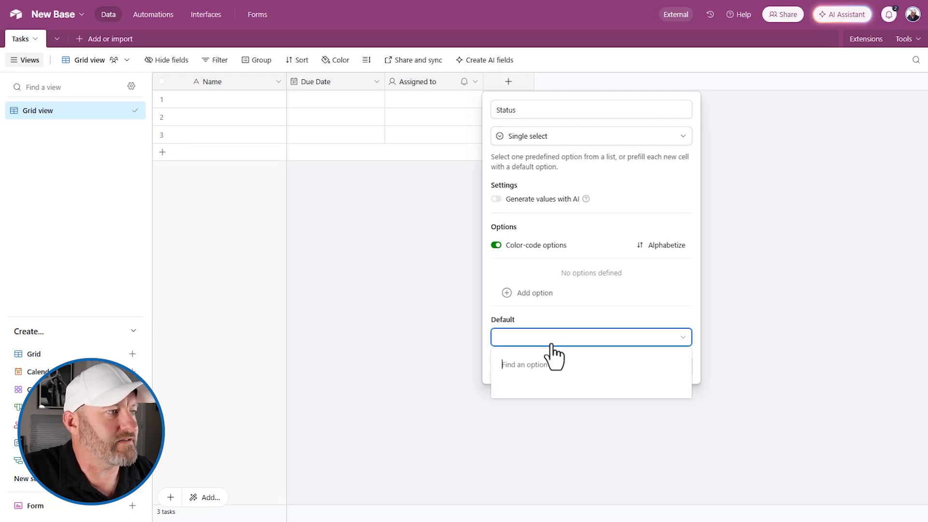
type("In")
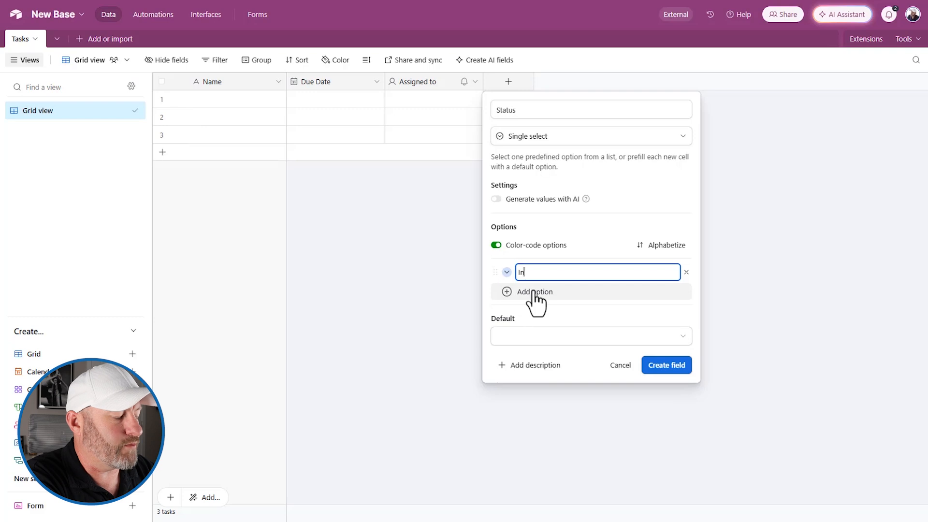
left_click(533, 291)
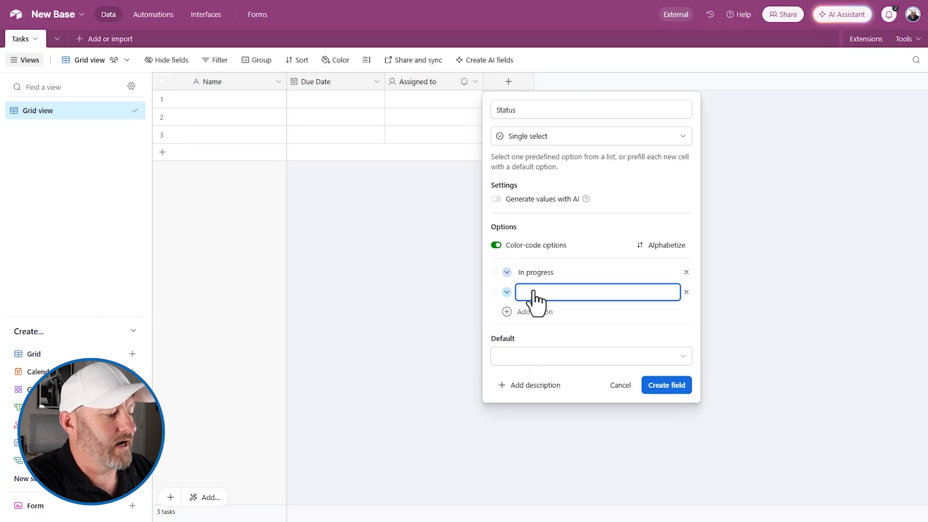
type("Overdul")
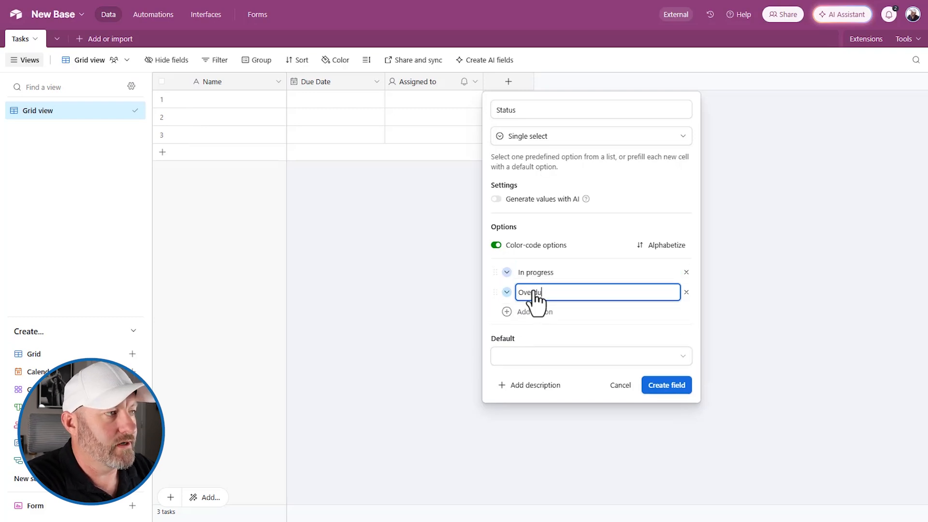
key("Enter")
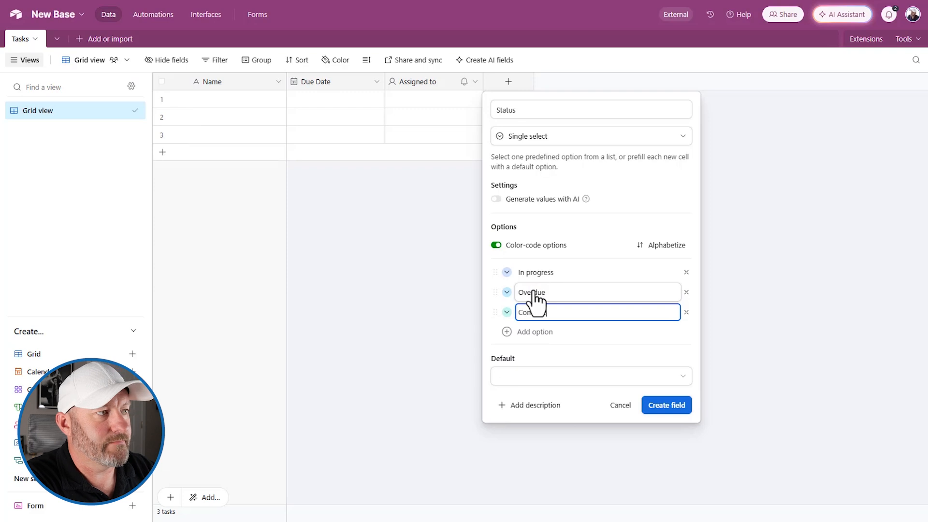
type("Complete")
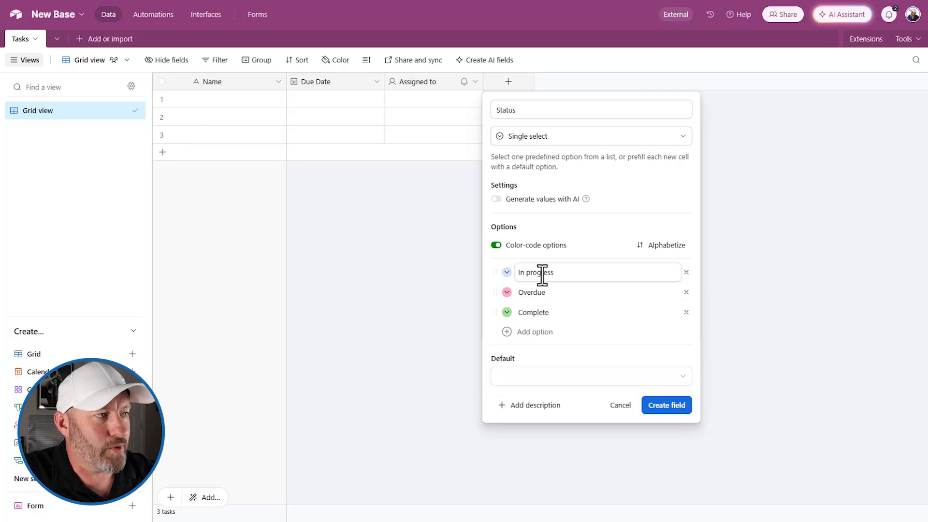
- Create the Status field and name the three records Task 1, Task 2 and Task 3
left_click(666, 405)
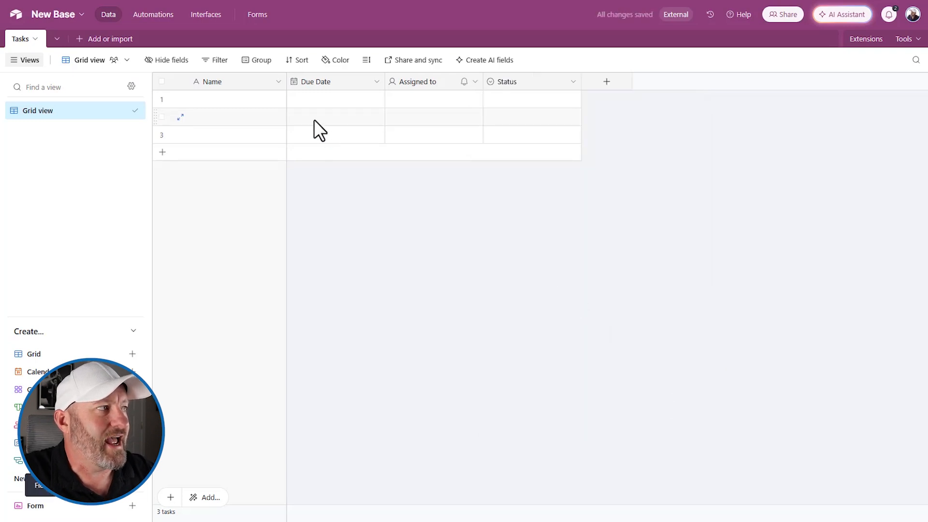
type("Task 2")
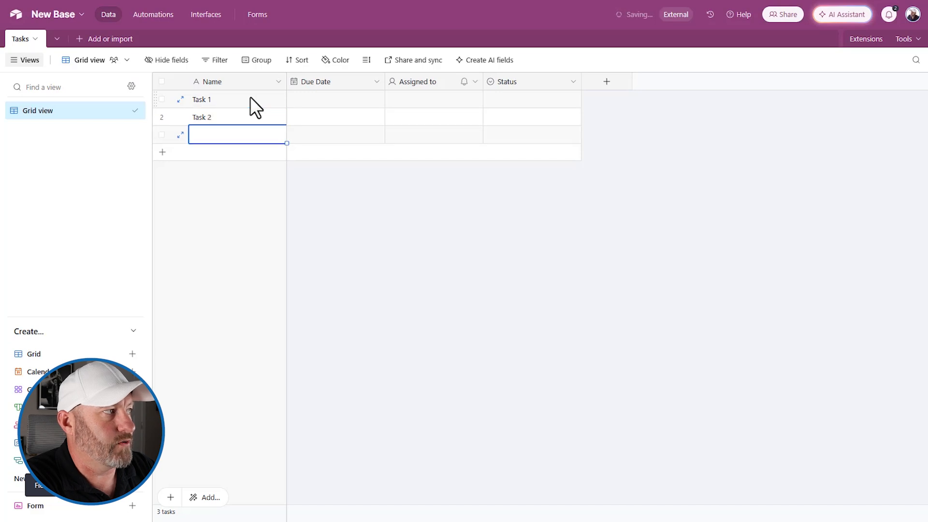
type("Task 3")
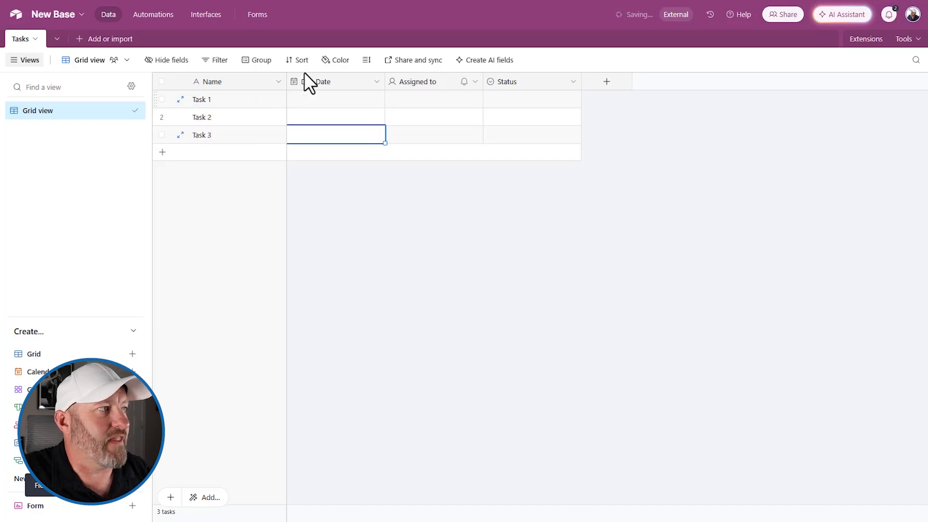
- Give the tasks June due dates: 6/17, 6/20 and 6/24/2025
left_click(335, 99)
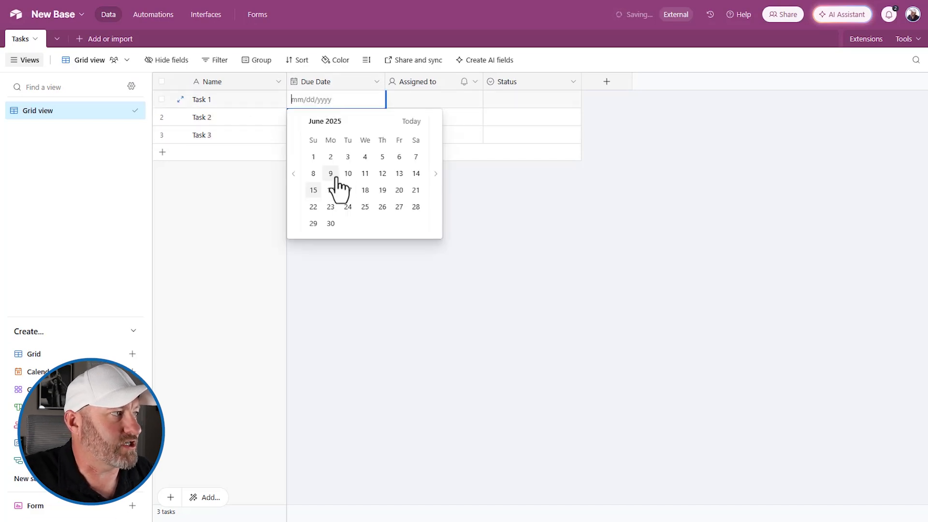
left_click(349, 174)
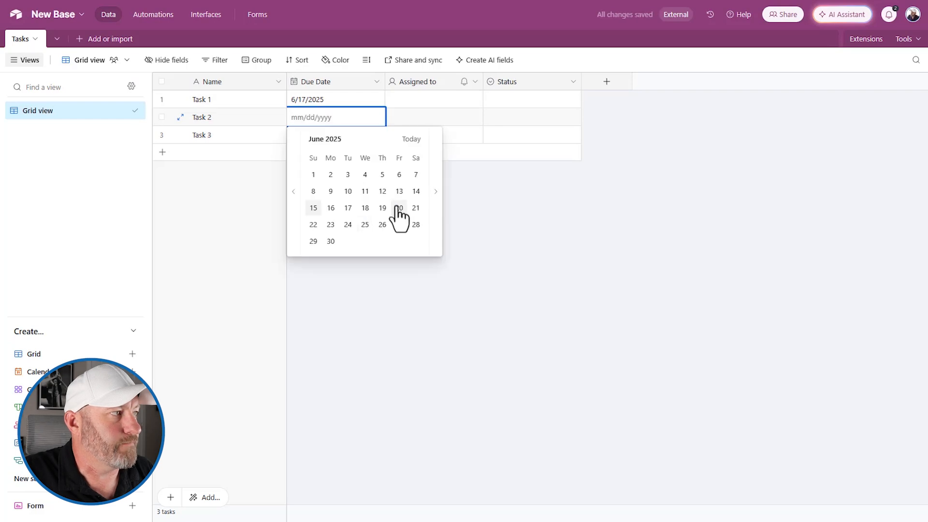
left_click(399, 208)
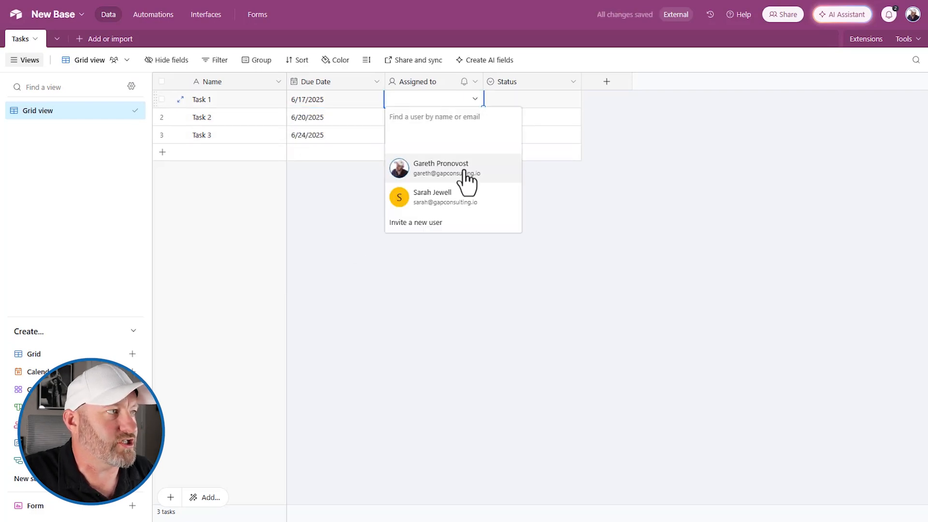
- Assign tasks to Gareth Pronovost and set each task's Status to In progress
left_click(441, 168)
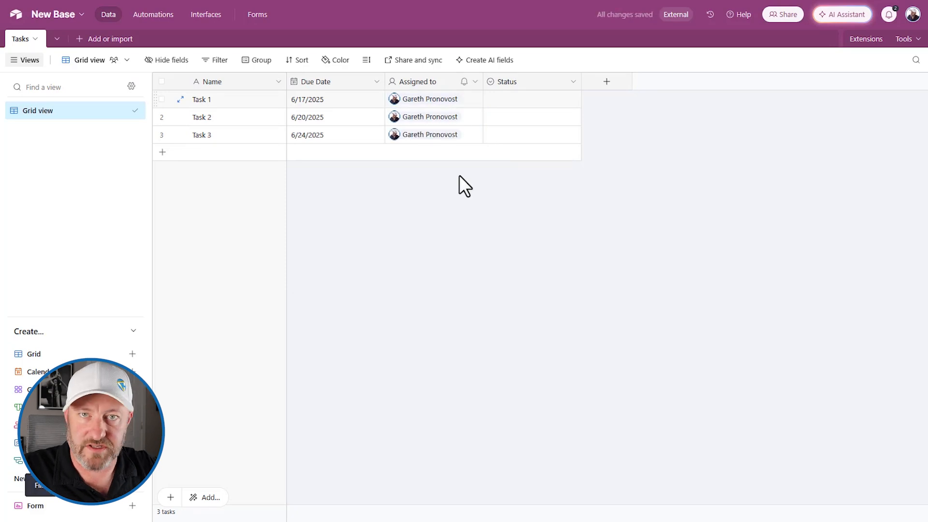
left_click(530, 98)
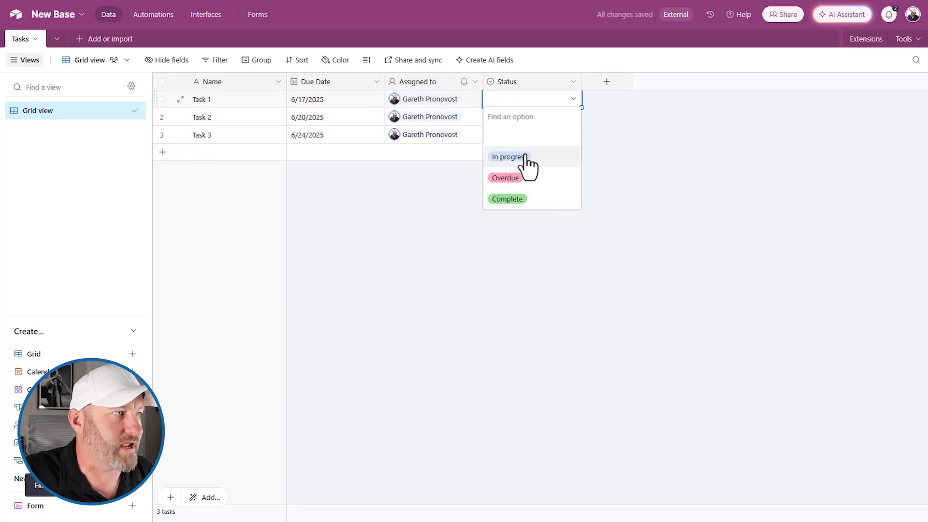
left_click(508, 157)
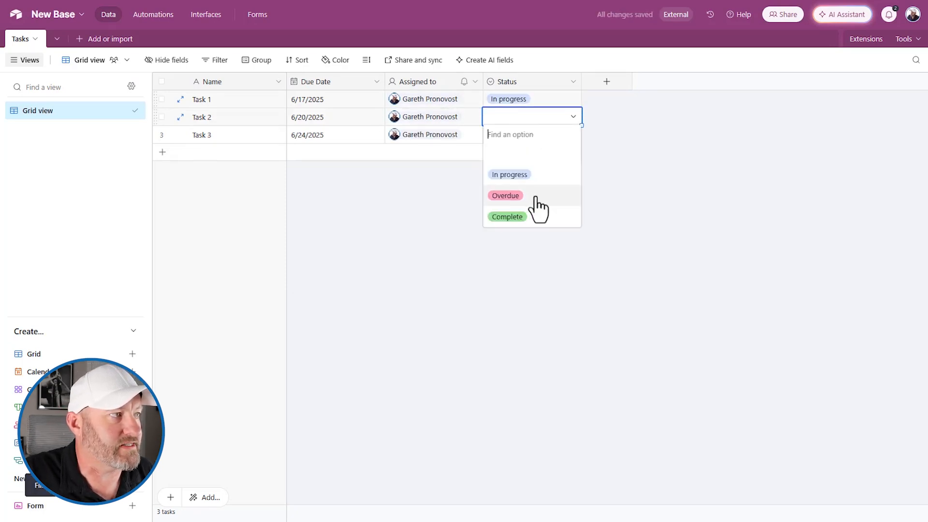
left_click(509, 174)
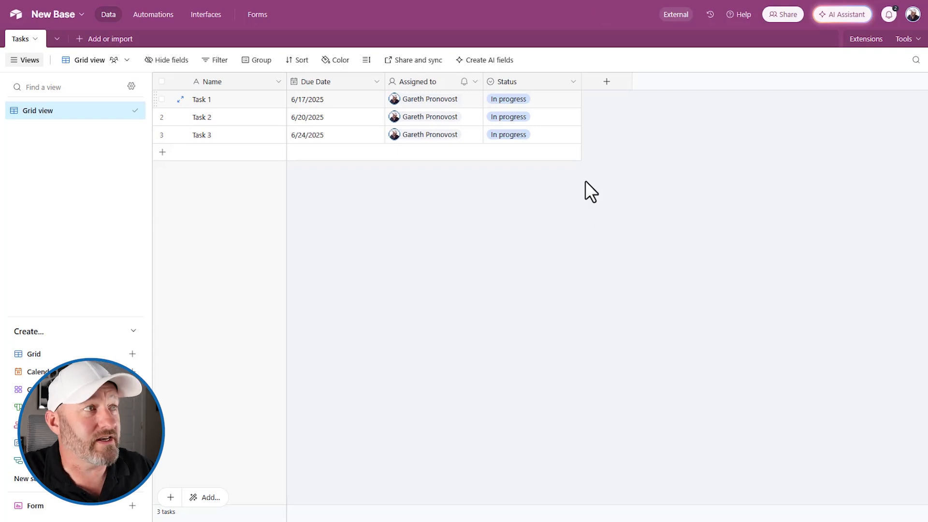
- Configure a Link to Tasks field named 'Dependent on', allowing multiple linked records
left_click(606, 81)
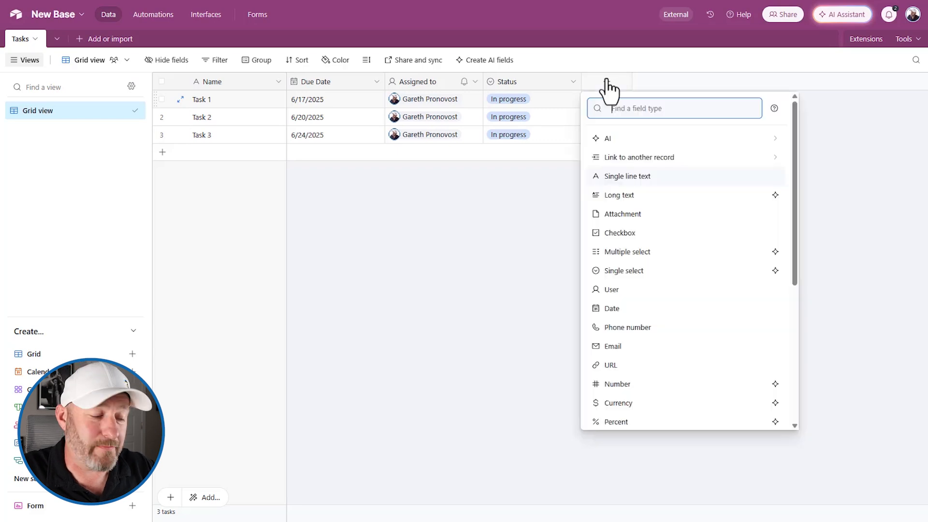
type("Dep")
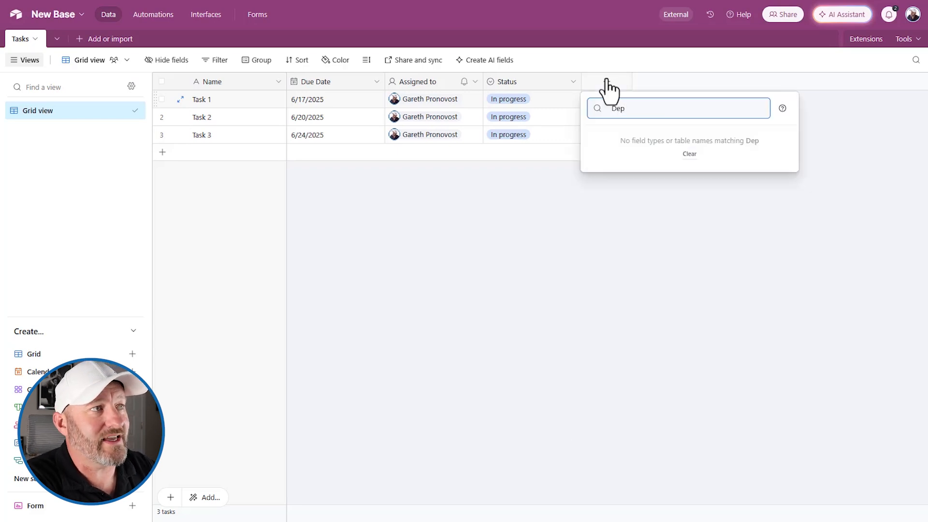
type("link")
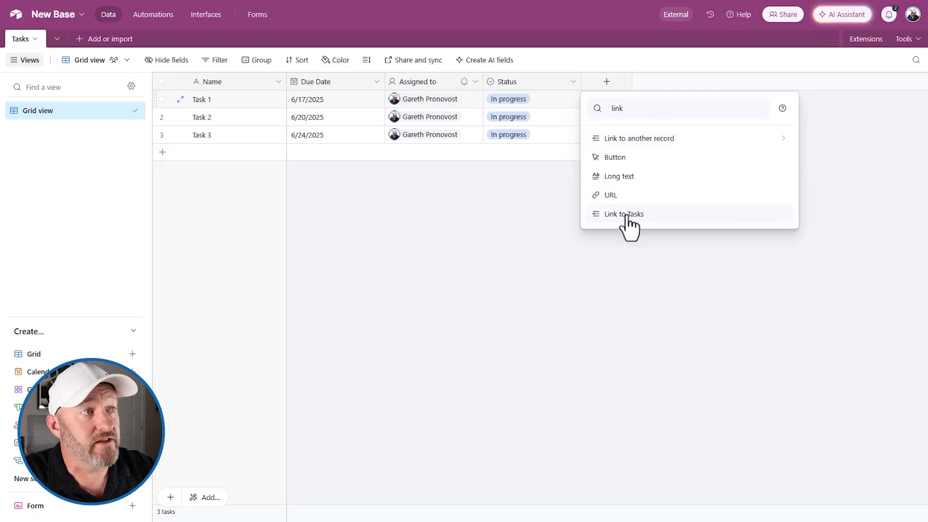
left_click(622, 213)
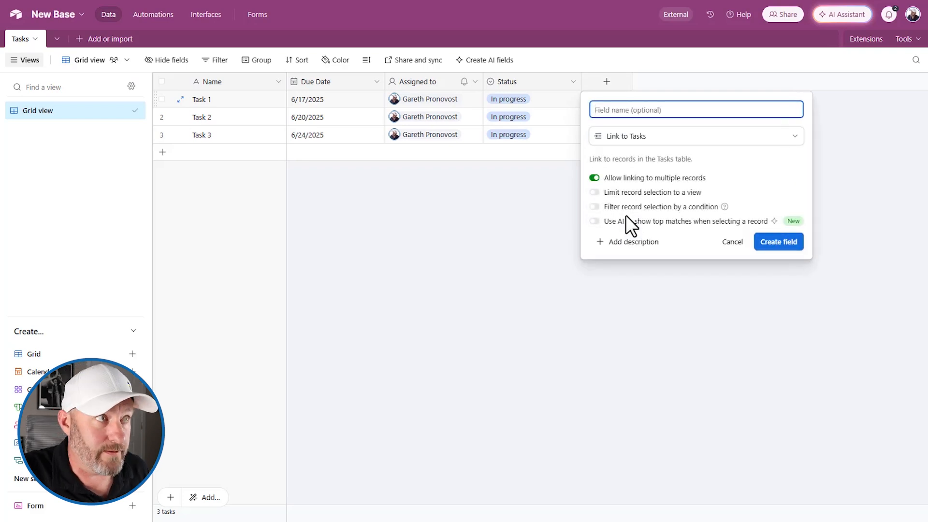
type("Dependent on")
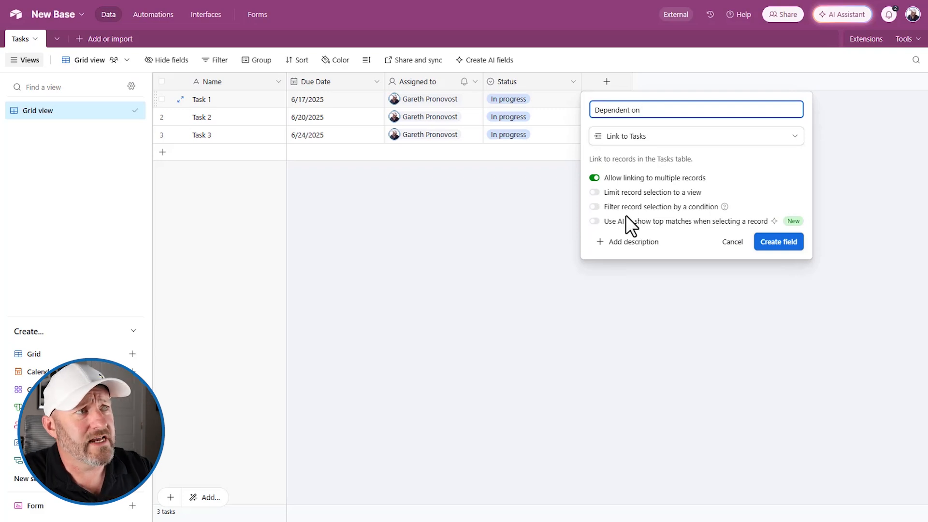
mouse_move(259, 144)
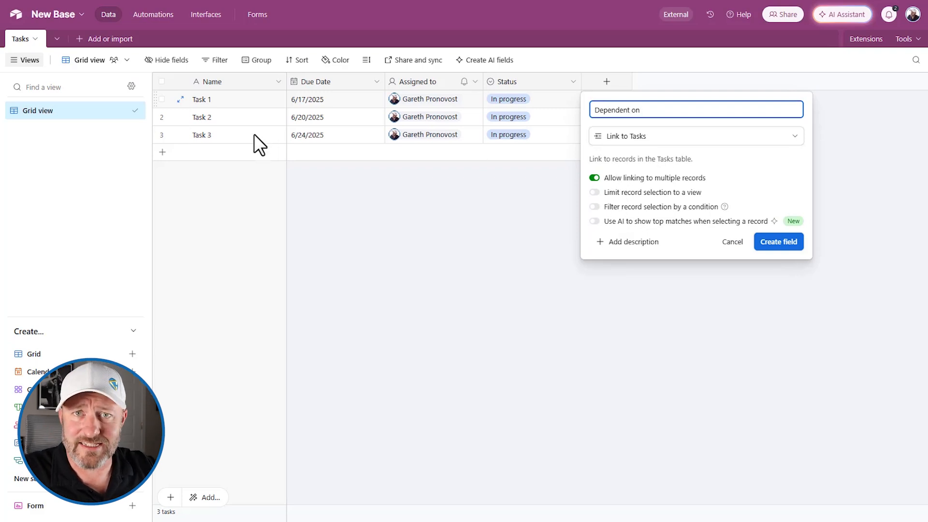
mouse_move(252, 118)
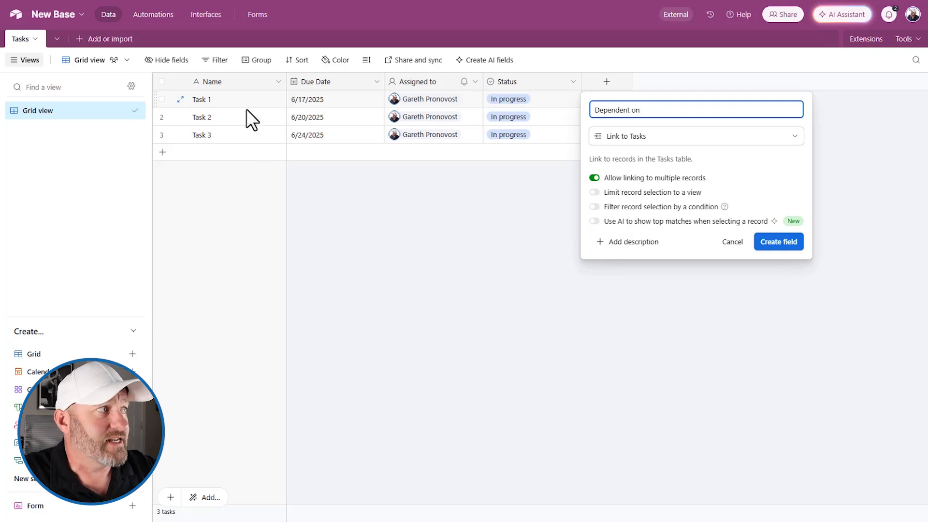
mouse_move(247, 129)
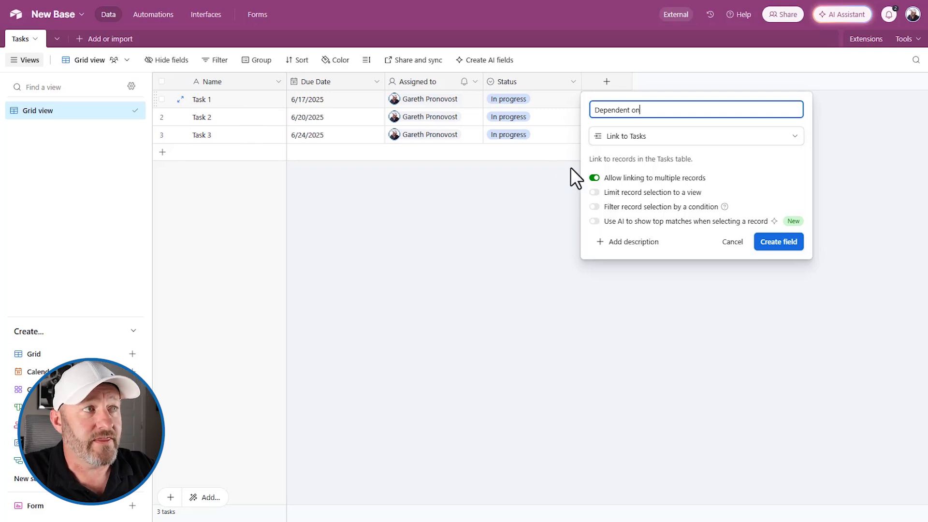
mouse_move(615, 186)
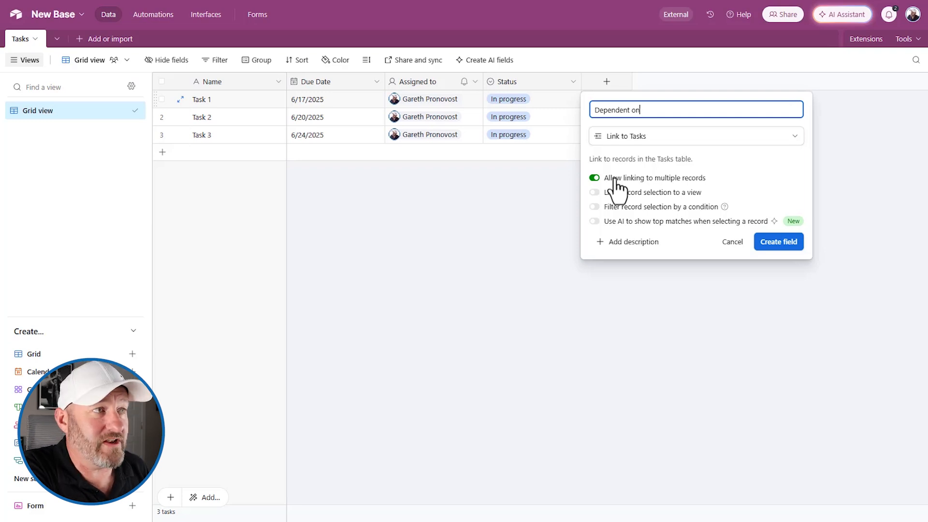
mouse_move(654, 210)
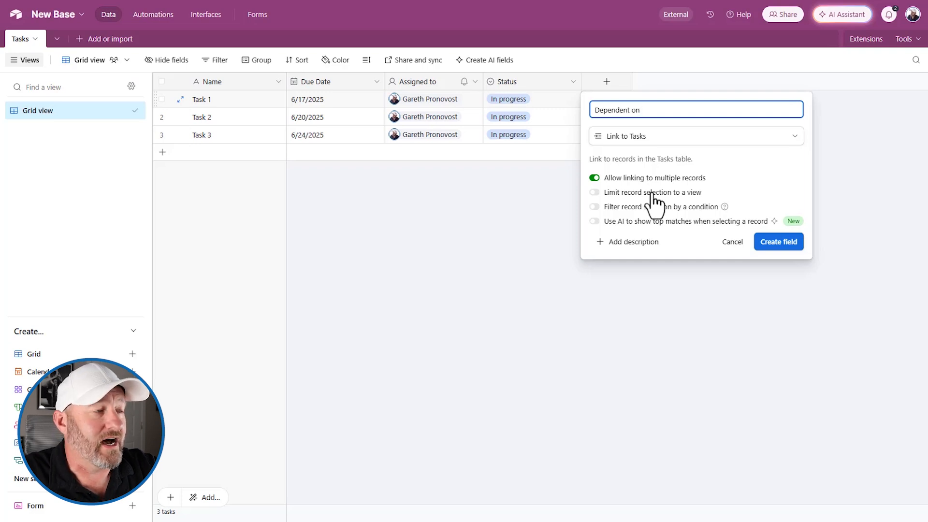
mouse_move(650, 204)
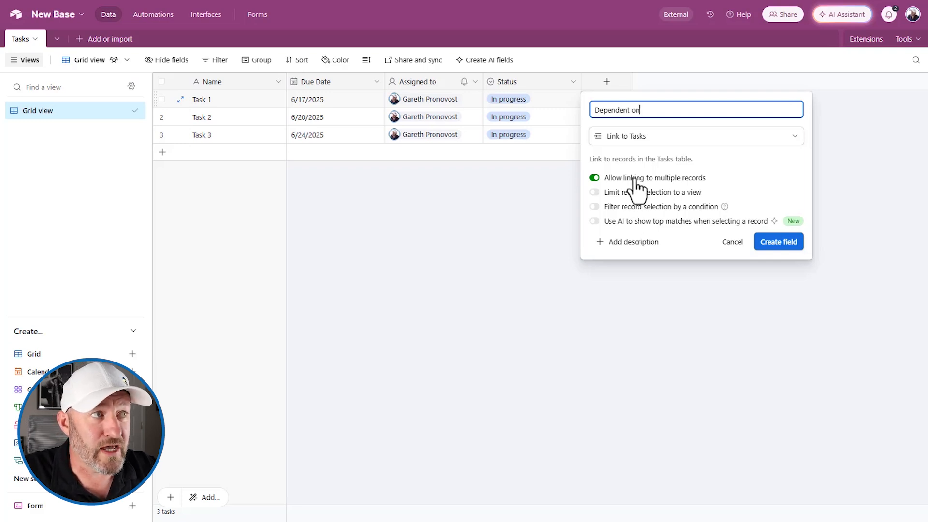
- Create the Dependent on field, which adds the From field: Dependent on backlink
left_click(778, 242)
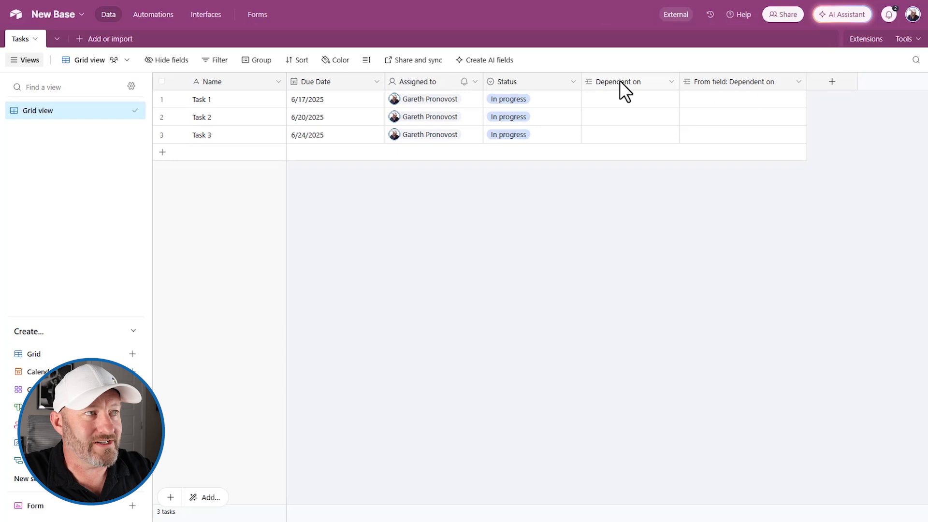
mouse_move(636, 95)
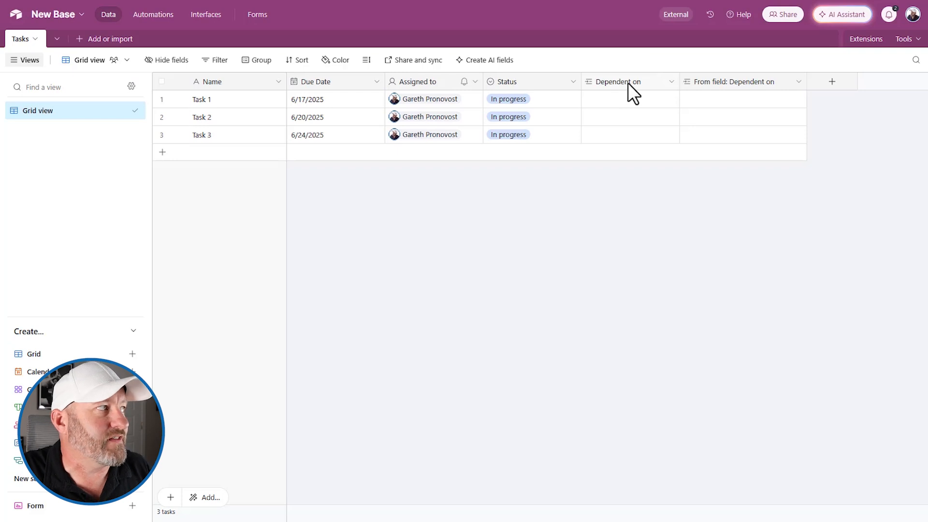
mouse_move(625, 81)
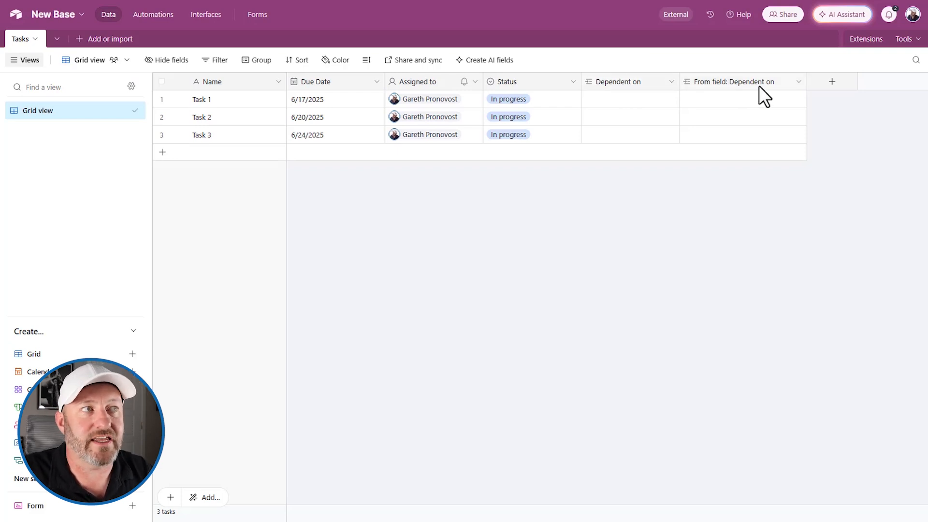
mouse_move(743, 82)
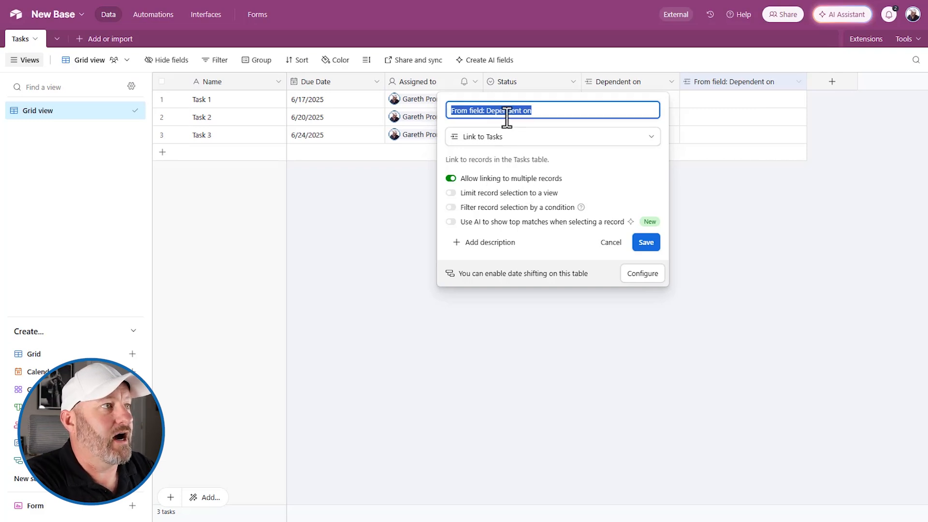
- Rename the From field: Dependent on backlink to 'Dependent to' and save
type("Dependen")
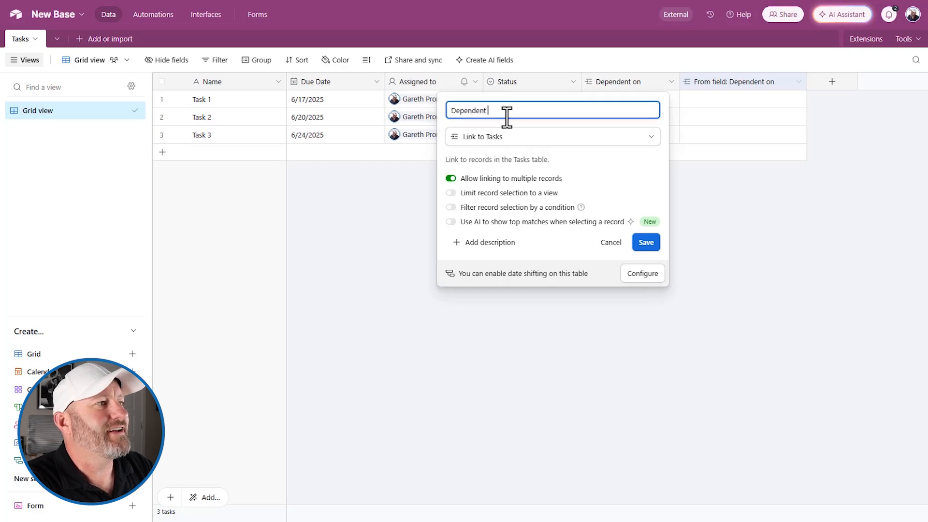
type("to")
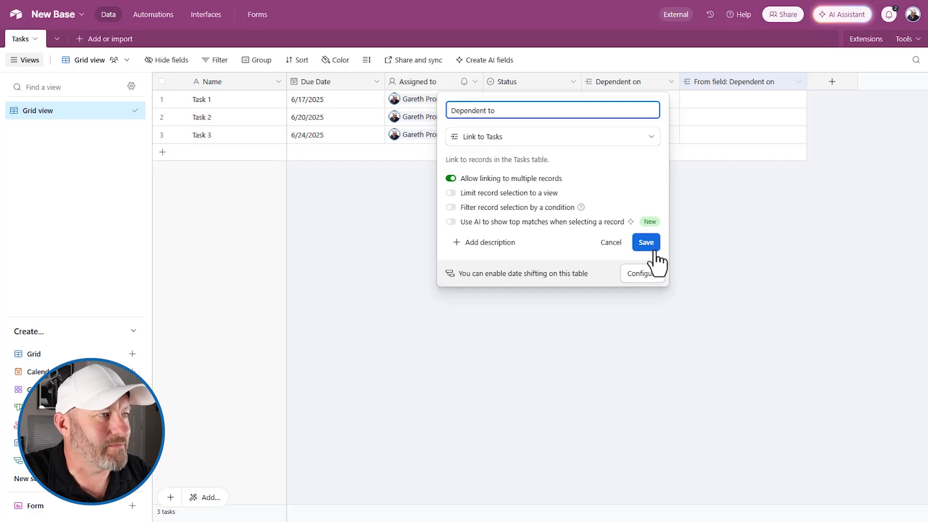
left_click(645, 242)
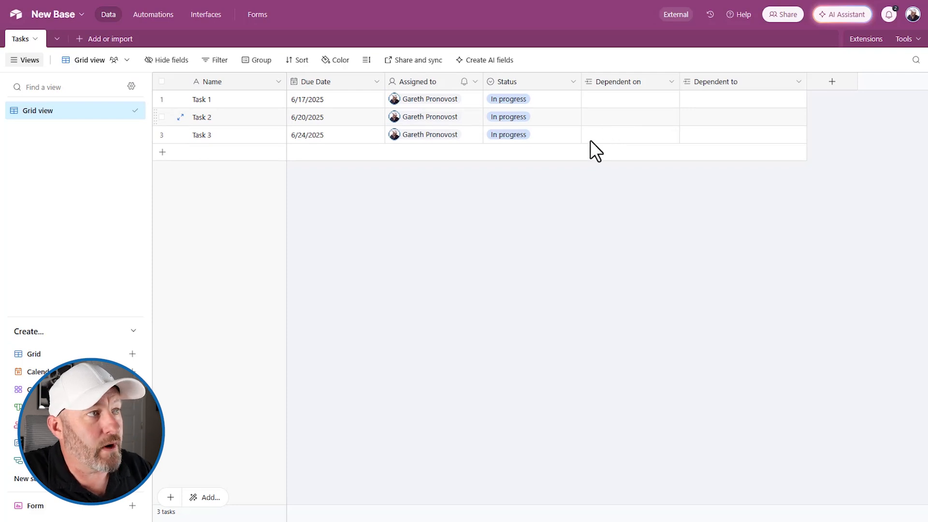
- Link Task 3's Dependent on cell to Task 1 and Task 2
left_click(630, 135)
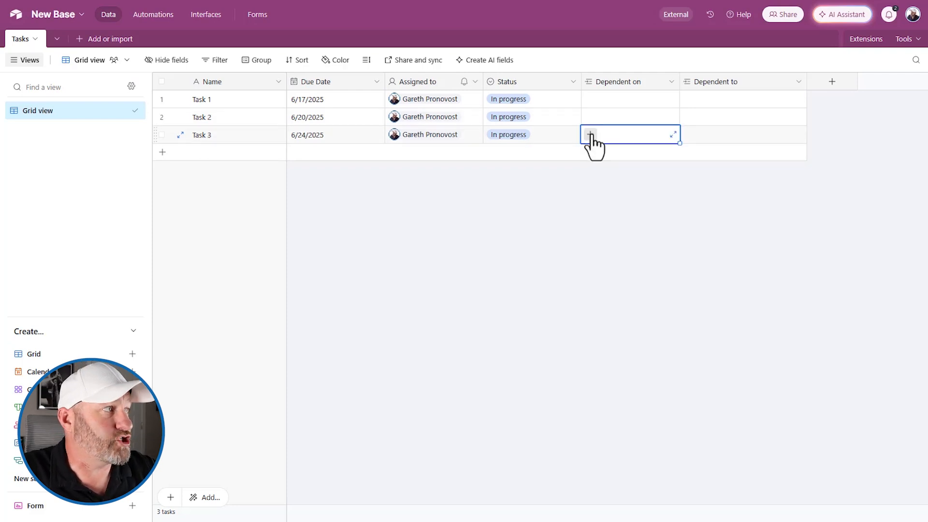
left_click(589, 135)
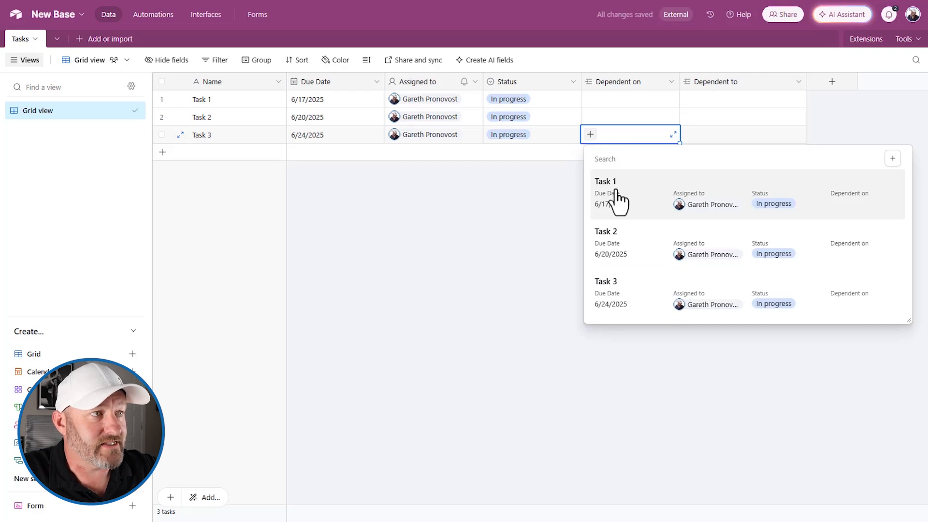
left_click(606, 182)
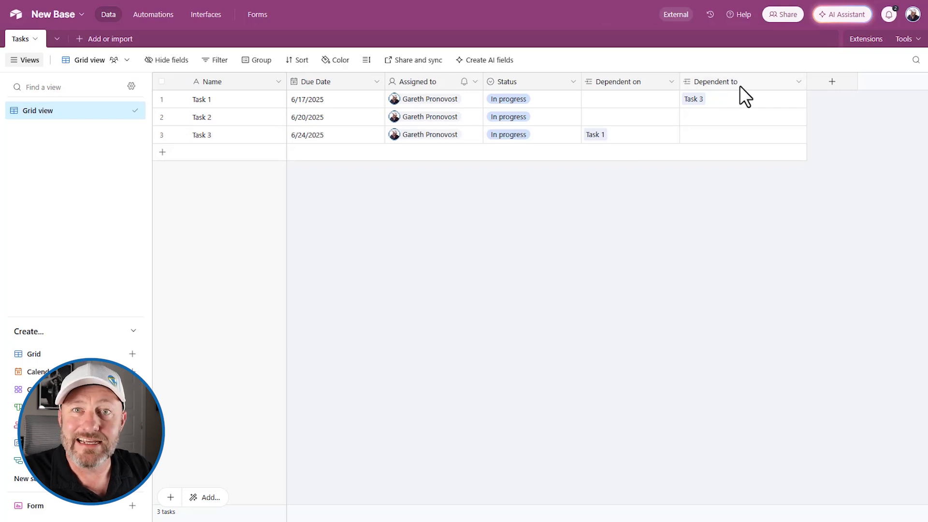
left_click(595, 135)
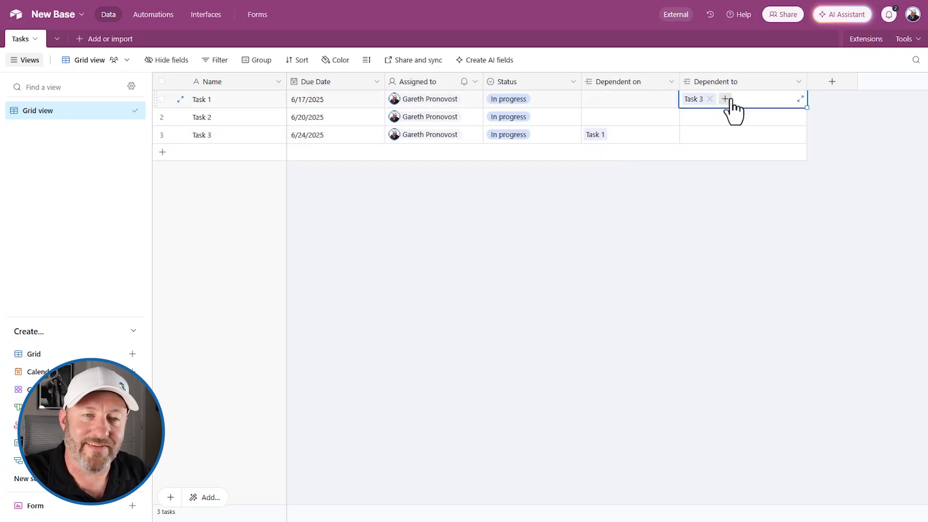
left_click(627, 135)
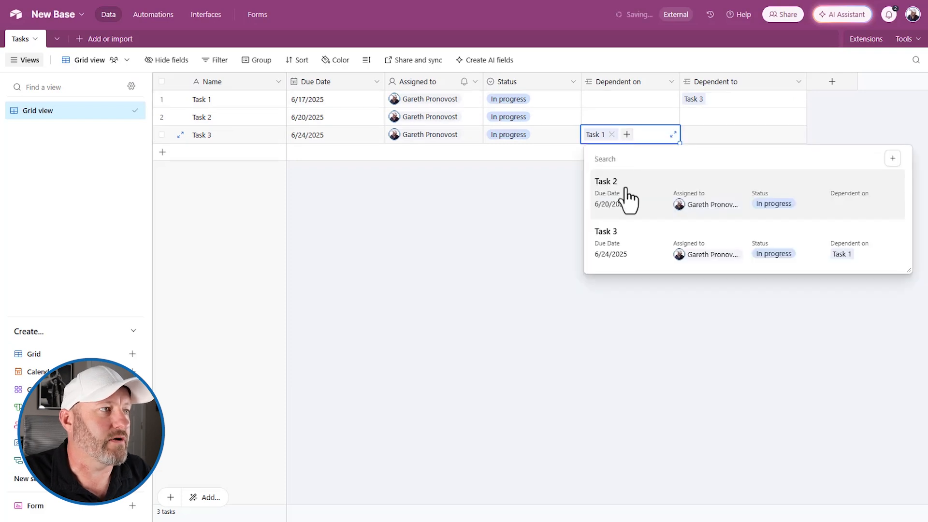
left_click(607, 192)
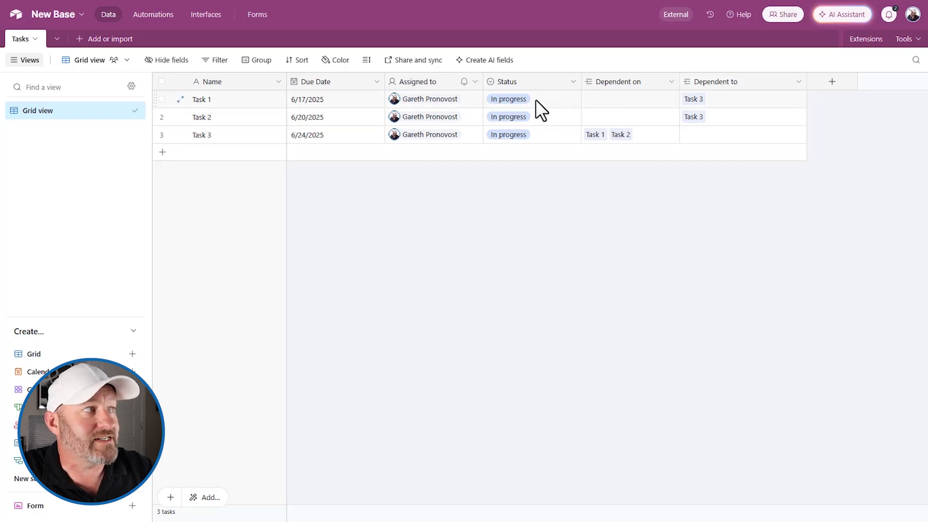
- Hide the Dependent to field, leaving Dependent on as the last visible column
left_click(740, 98)
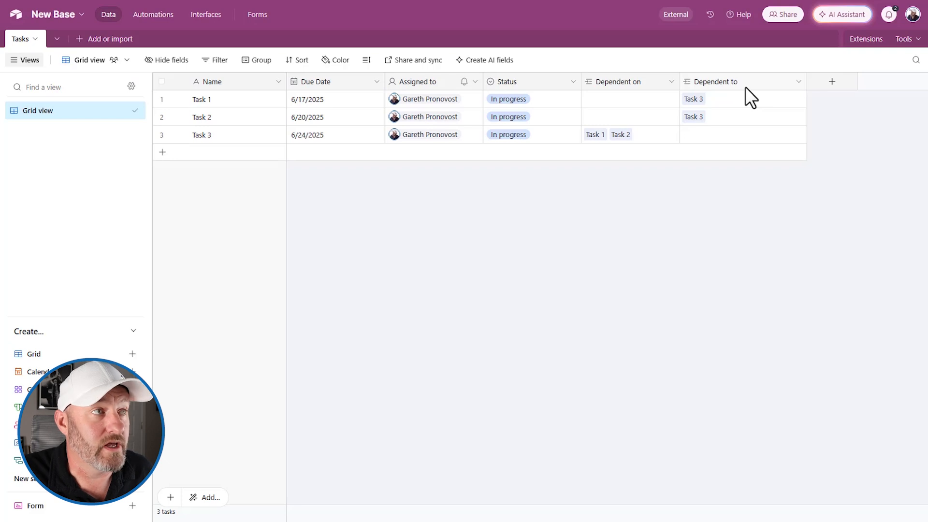
left_click(798, 81)
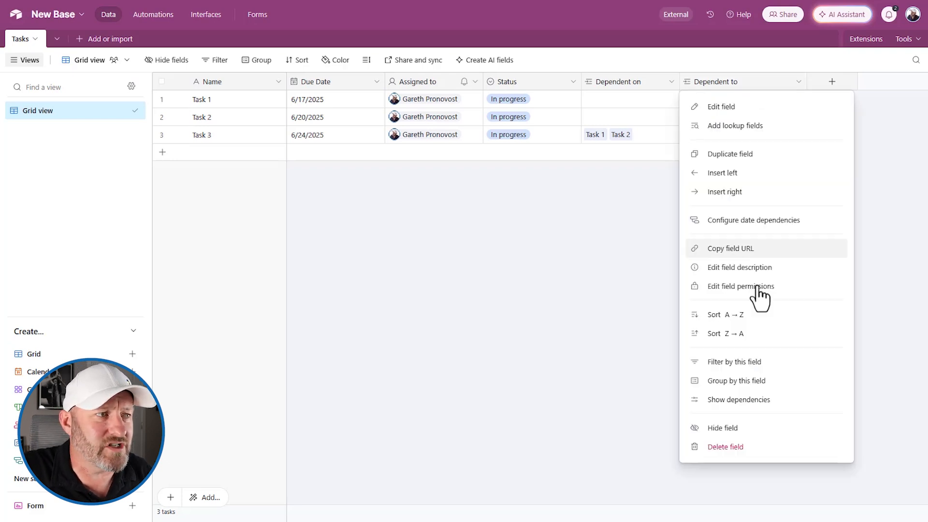
left_click(721, 428)
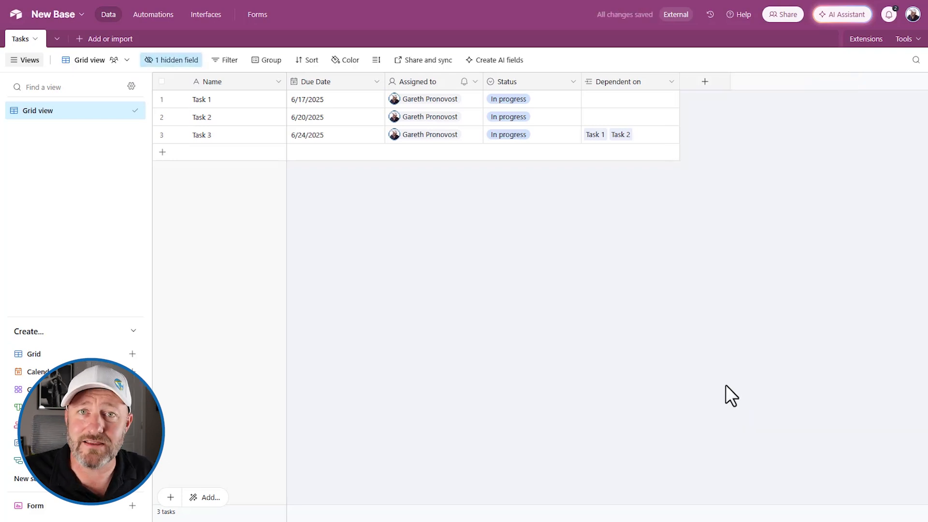